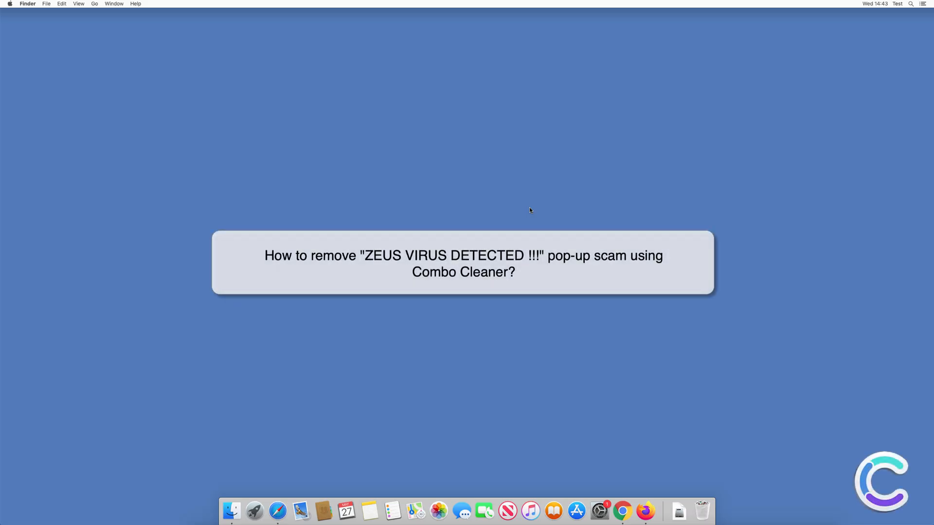
{"action": "mouse_move", "coordinate": [277, 510]}
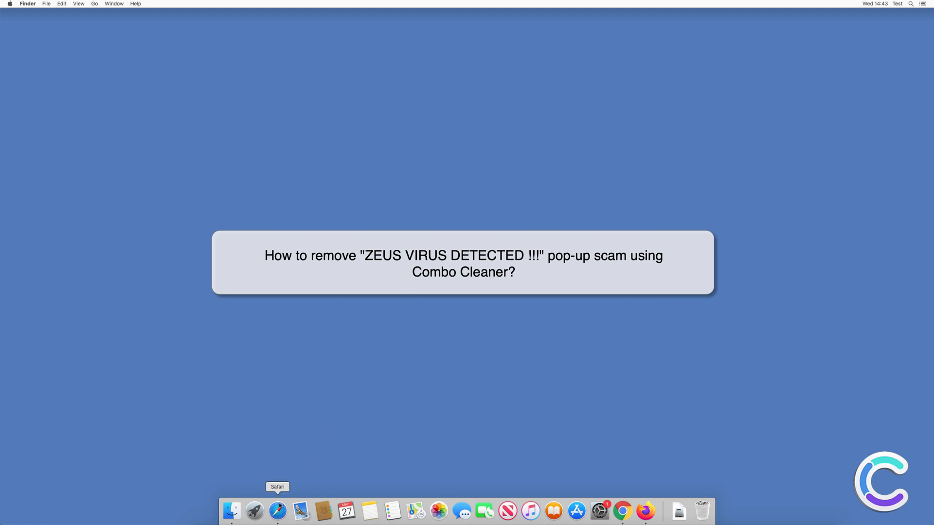
- Show the fake scam warning in Safari, then launch Activity Monitor via Spotlight
{"action": "left_click", "coordinate": [277, 511]}
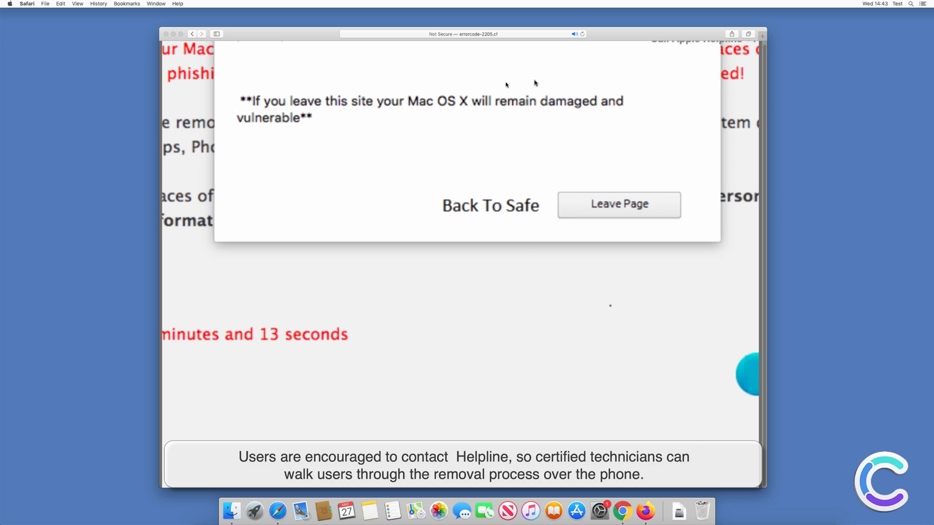
{"action": "mouse_move", "coordinate": [639, 202]}
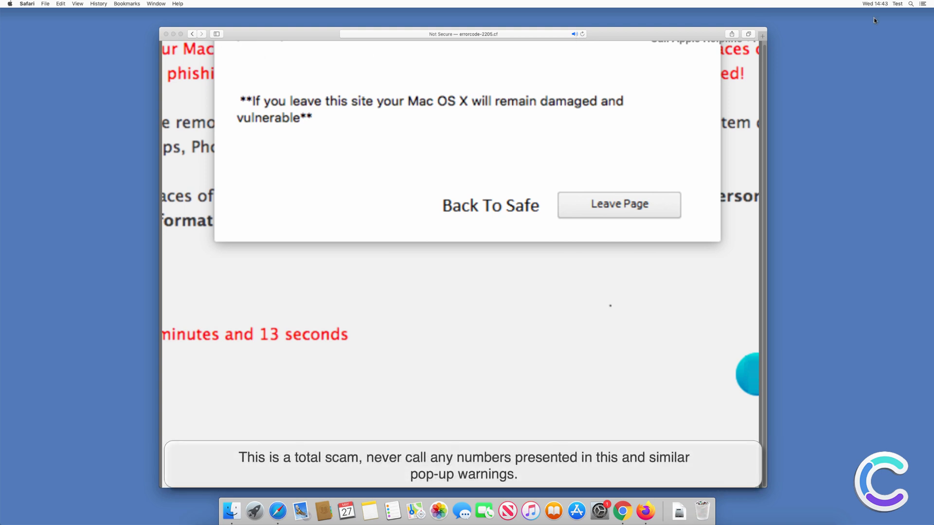
{"action": "key", "text": "cmd+space"}
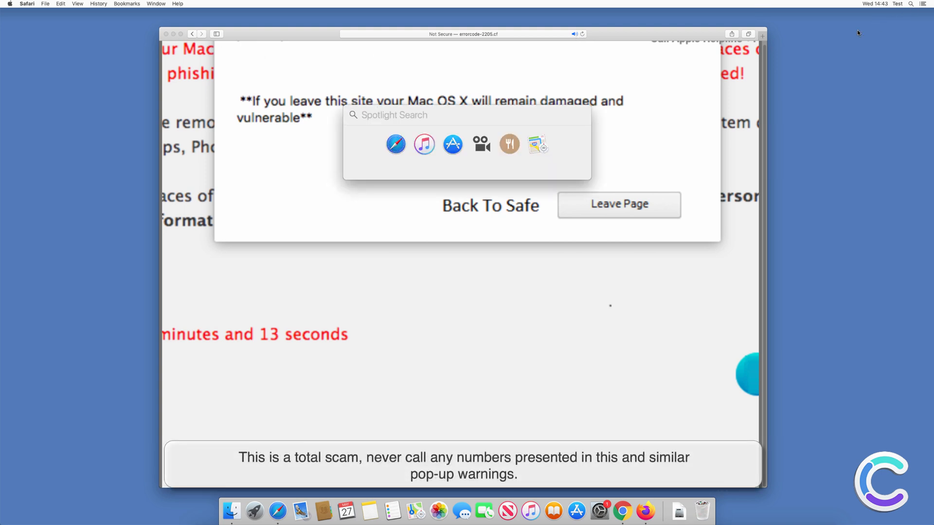
{"action": "type", "text": "activity Monitor"}
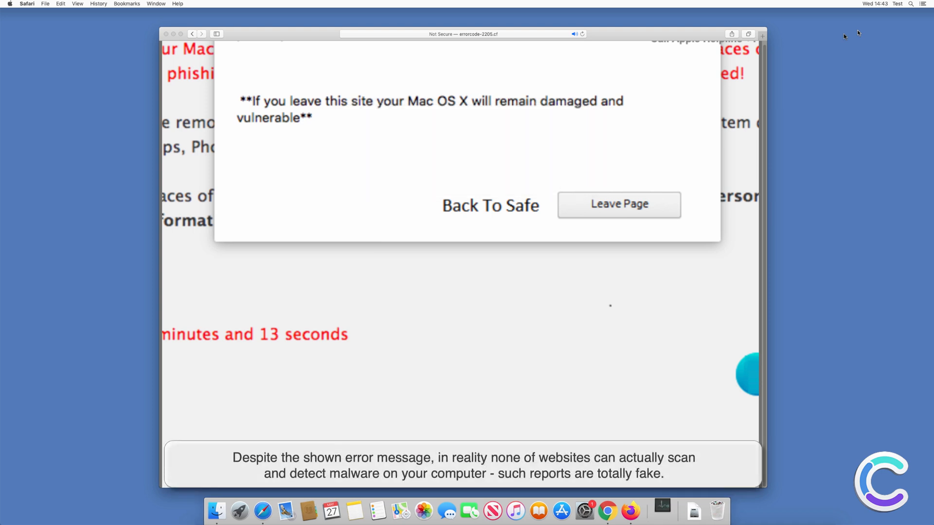
- Filter Activity Monitor processes by 'safari' and select the main Safari process
{"action": "left_click", "coordinate": [661, 510]}
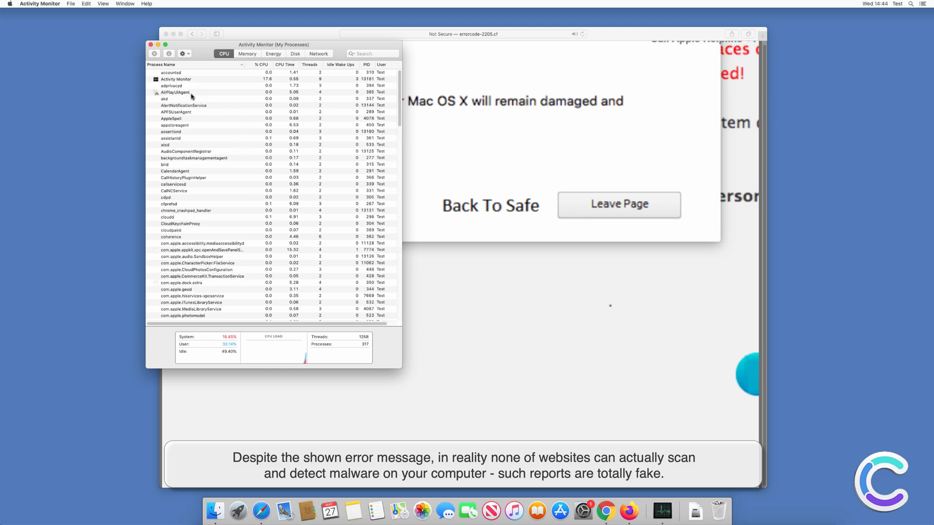
{"action": "type", "text": "safari"}
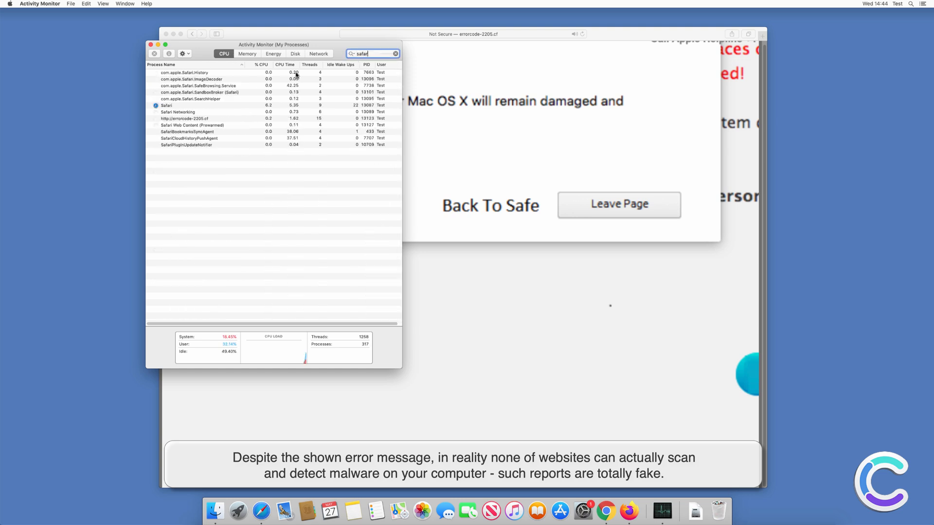
{"action": "left_click", "coordinate": [167, 105]}
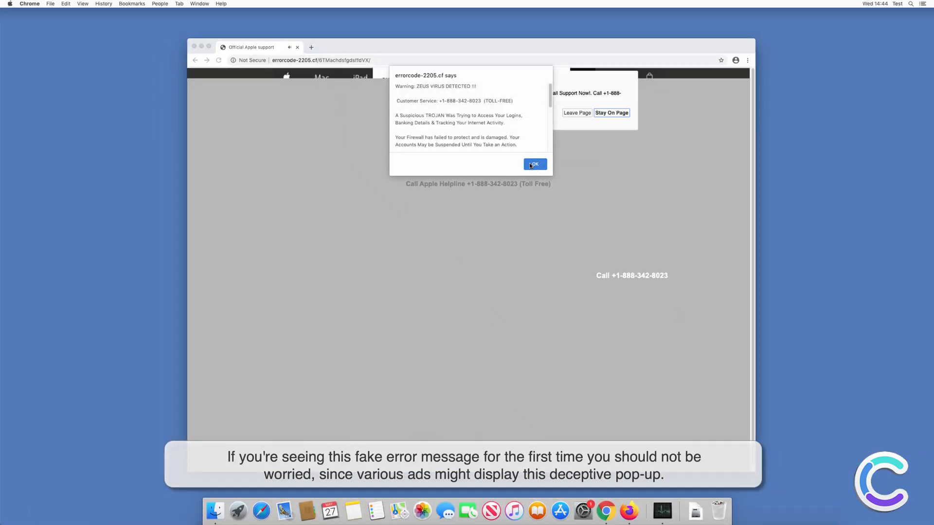
- Dismiss the ZEUS VIRUS DETECTED alert twice and close the Chrome scam window
{"action": "left_click", "coordinate": [533, 163]}
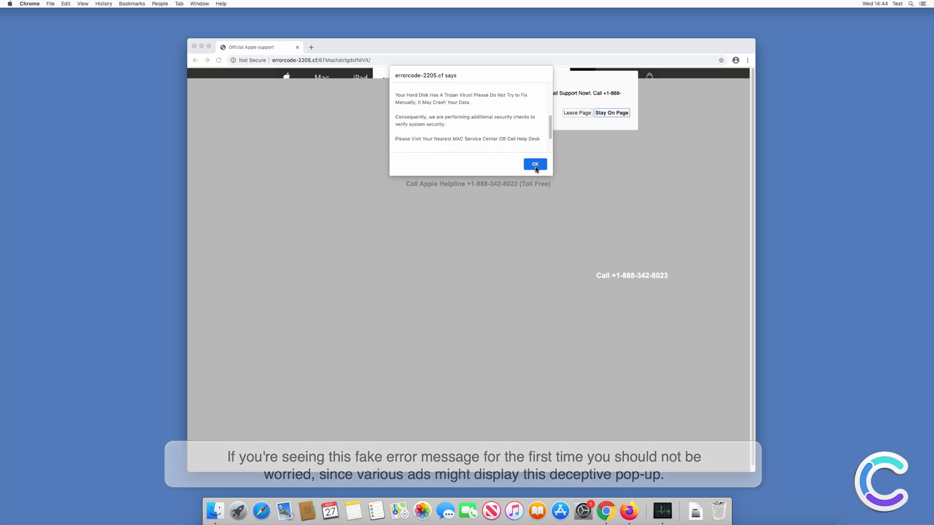
{"action": "left_click", "coordinate": [534, 164]}
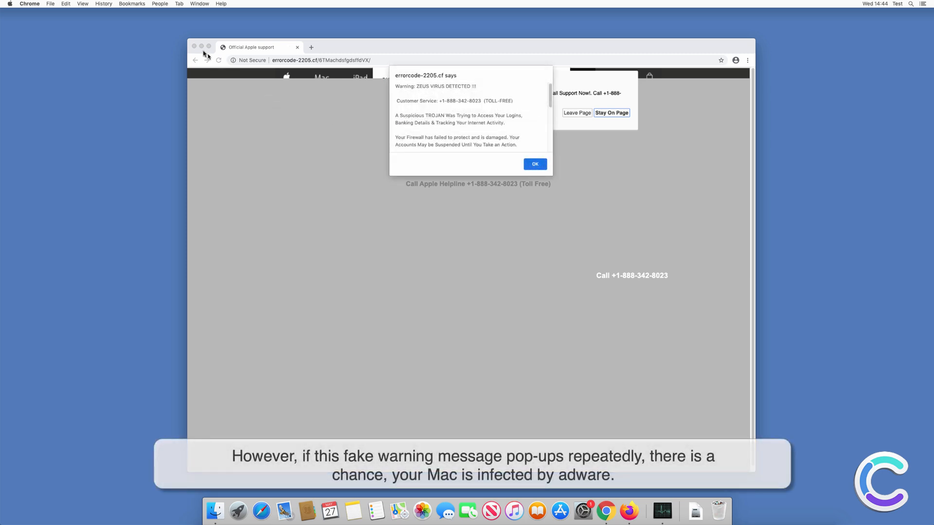
{"action": "left_click", "coordinate": [194, 47]}
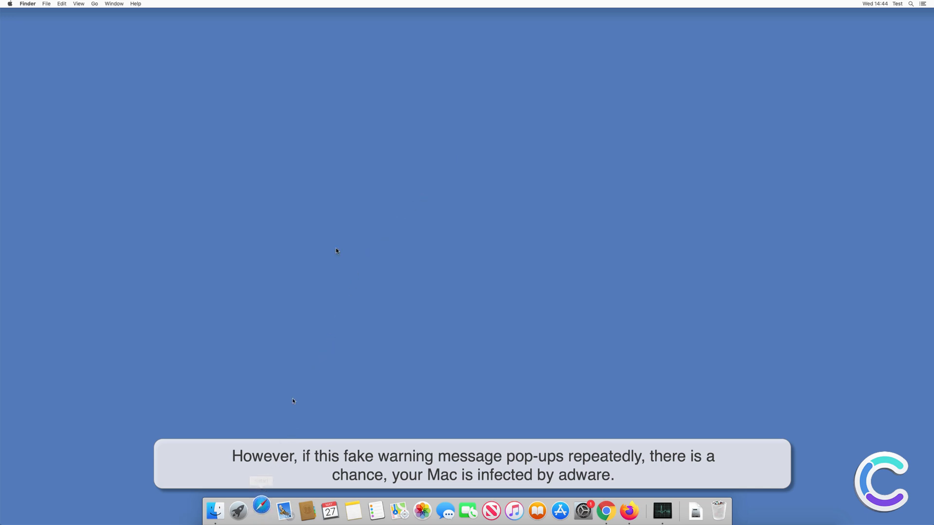
- Download combocleaner.dmg from combocleaner.com in Safari
{"action": "left_click", "coordinate": [236, 511]}
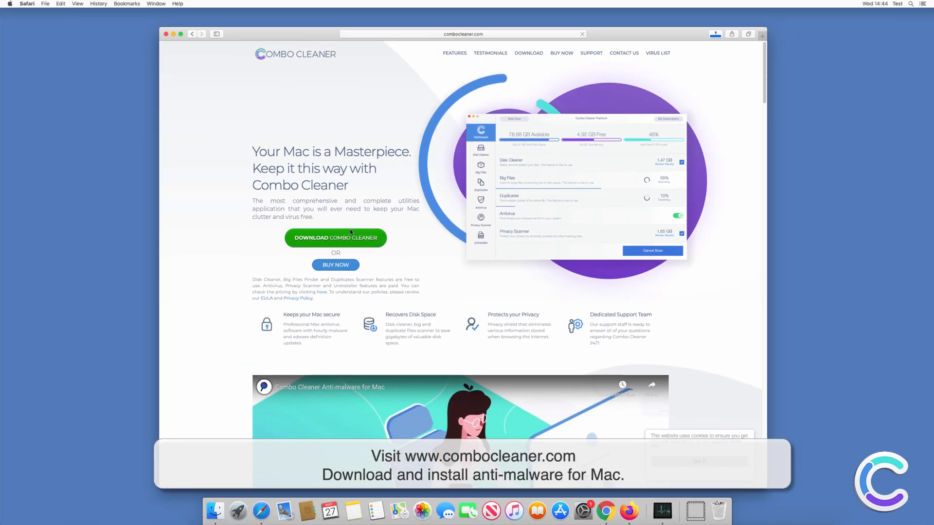
{"action": "left_click", "coordinate": [714, 36]}
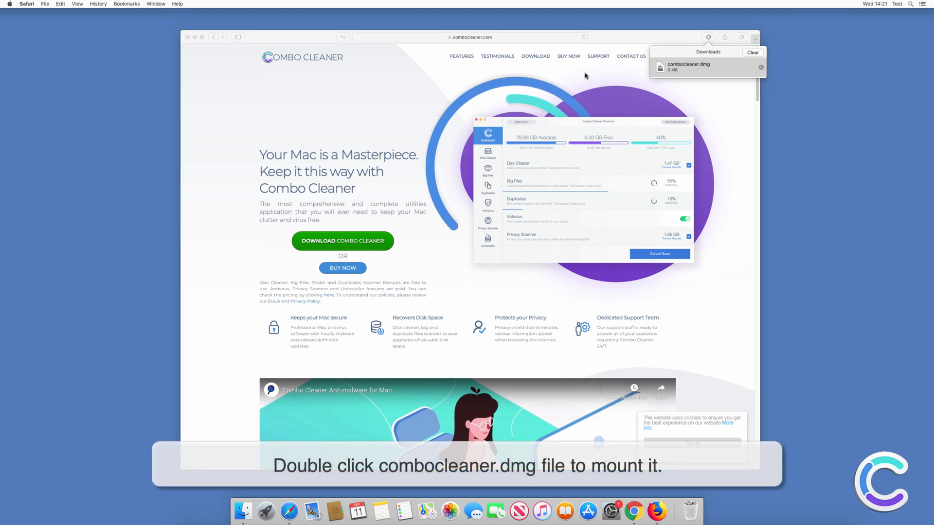
- Mount combocleaner.dmg and drag Combo Cleaner into the Applications folder
{"action": "double_click", "coordinate": [687, 66]}
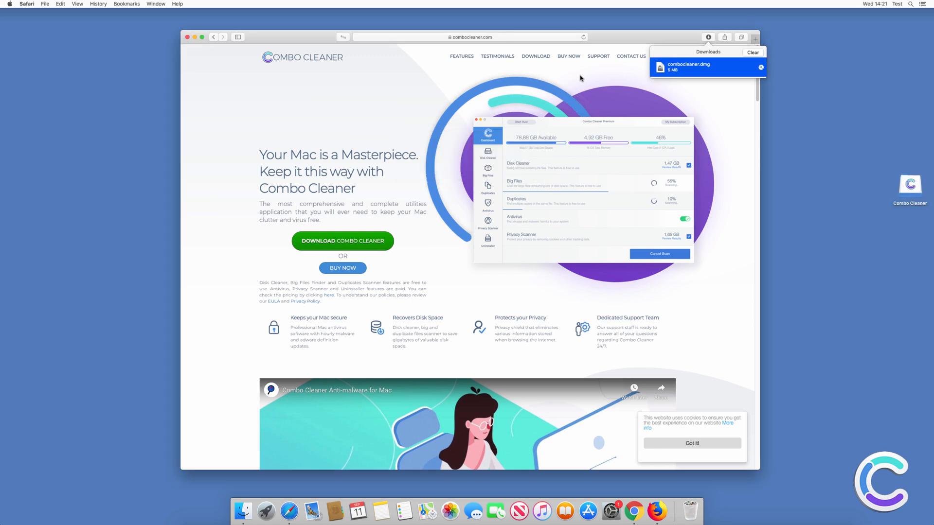
{"action": "double_click", "coordinate": [688, 66]}
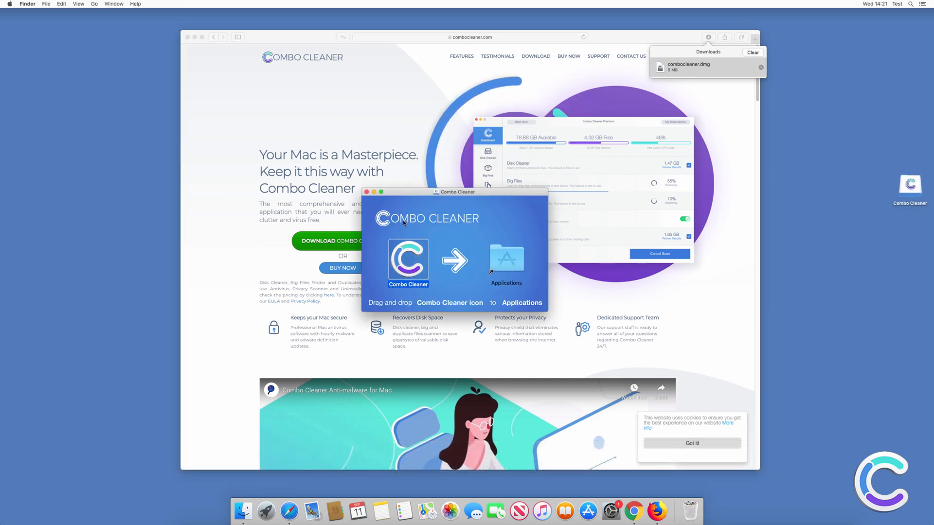
{"action": "left_click", "coordinate": [366, 191]}
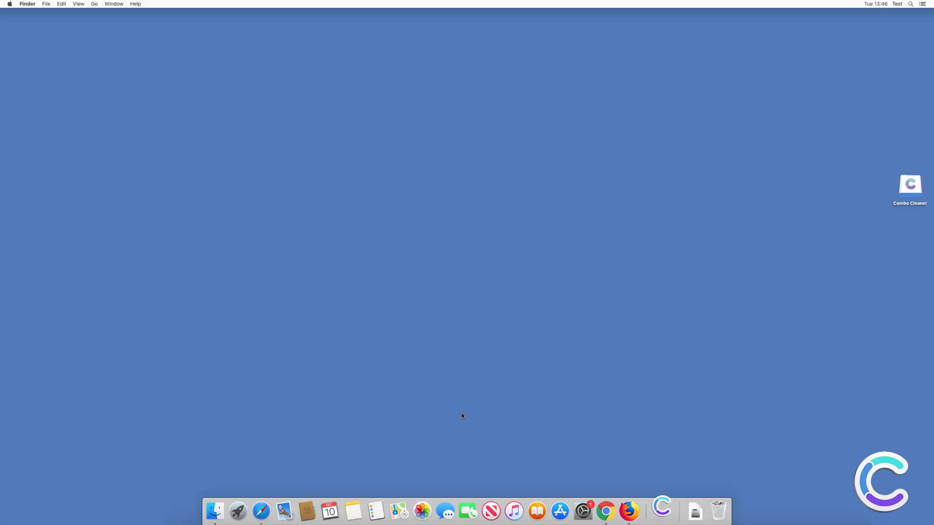
- Launch Combo Cleaner from Applications and confirm Open in the security prompt
{"action": "double_click", "coordinate": [910, 184]}
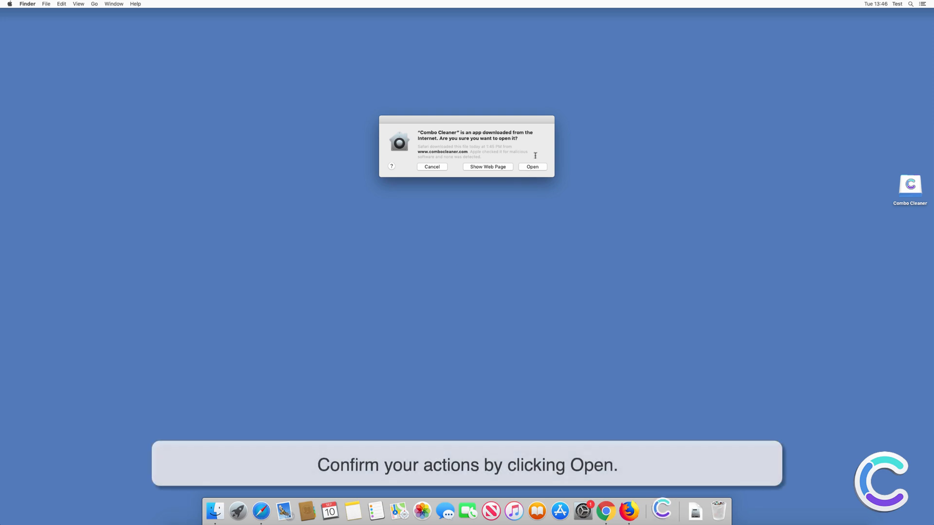
{"action": "left_click", "coordinate": [532, 167]}
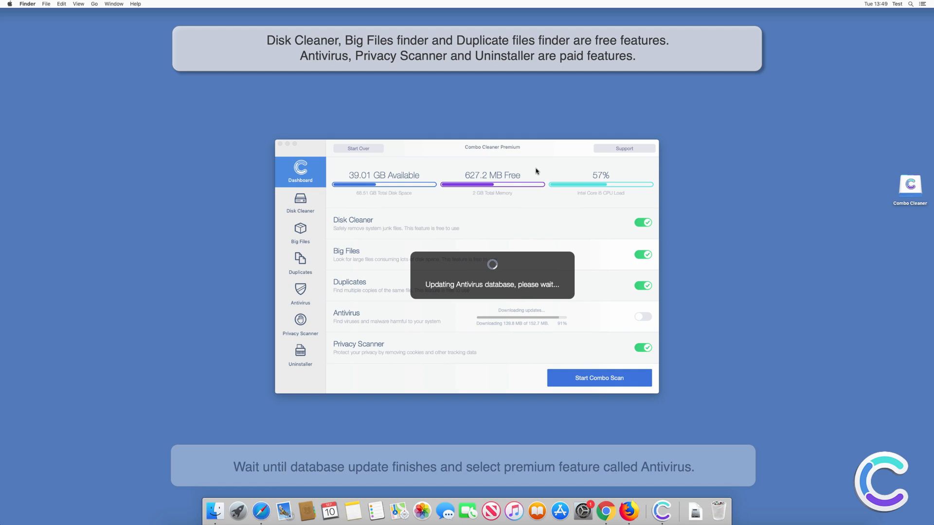
- Run a Full Scan from Combo Cleaner's Antivirus section, finding 66 threats
{"action": "left_click", "coordinate": [300, 294]}
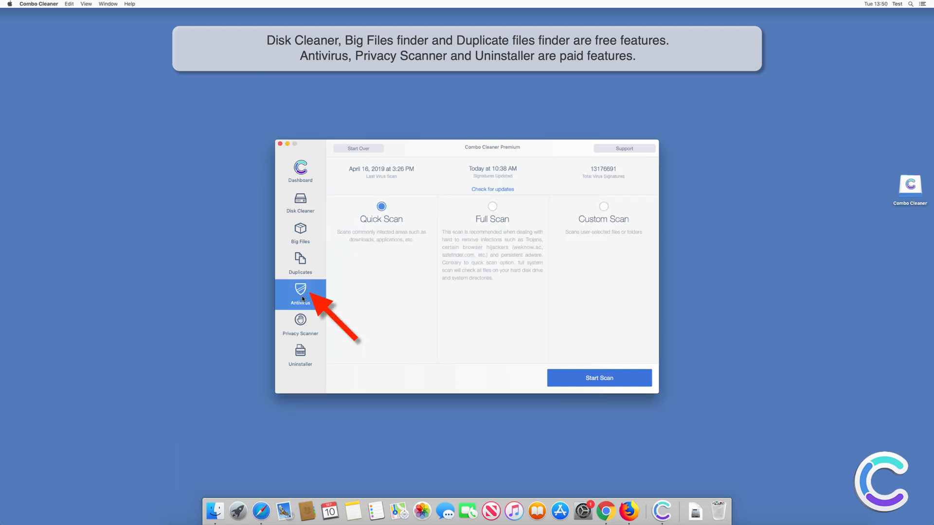
{"action": "left_click", "coordinate": [492, 206]}
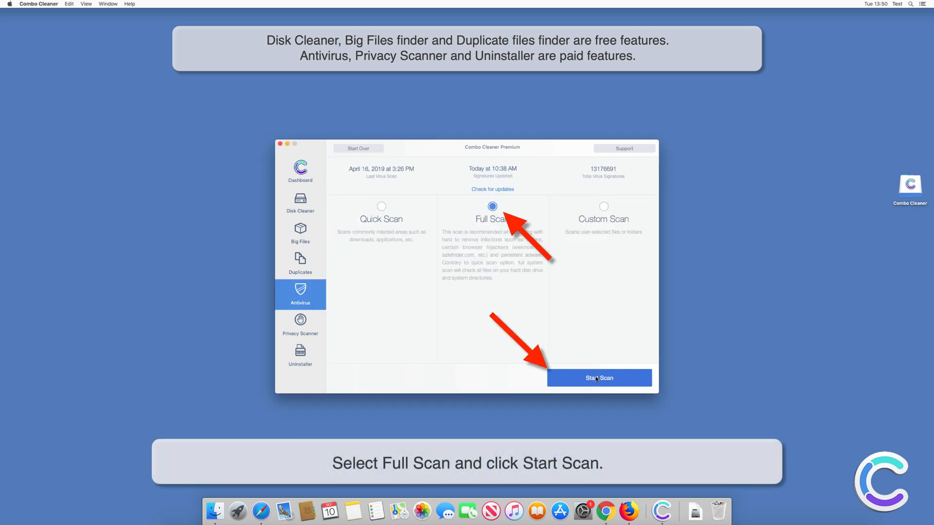
{"action": "left_click", "coordinate": [598, 378]}
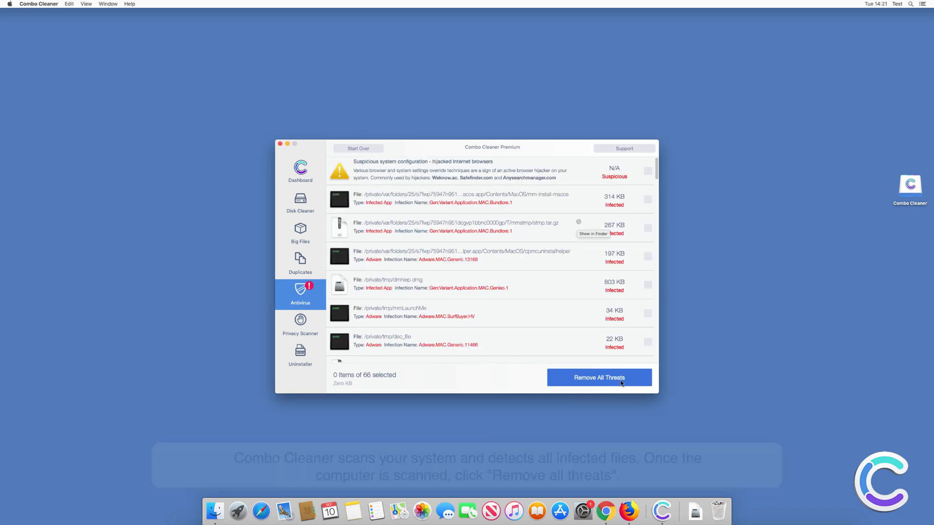
- Remove all 66 threats with administrator authentication, then choose to restart now
{"action": "left_click", "coordinate": [599, 377]}
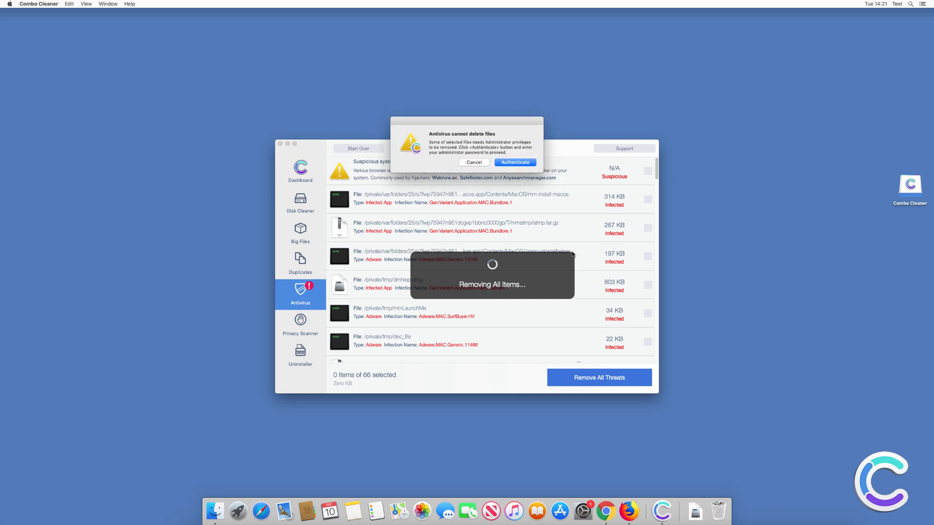
{"action": "left_click", "coordinate": [514, 162]}
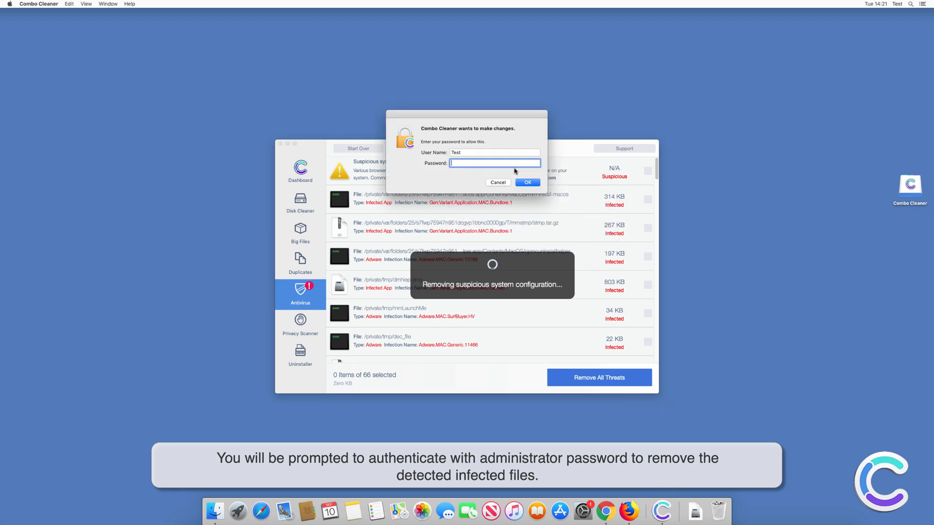
{"action": "left_click", "coordinate": [526, 183]}
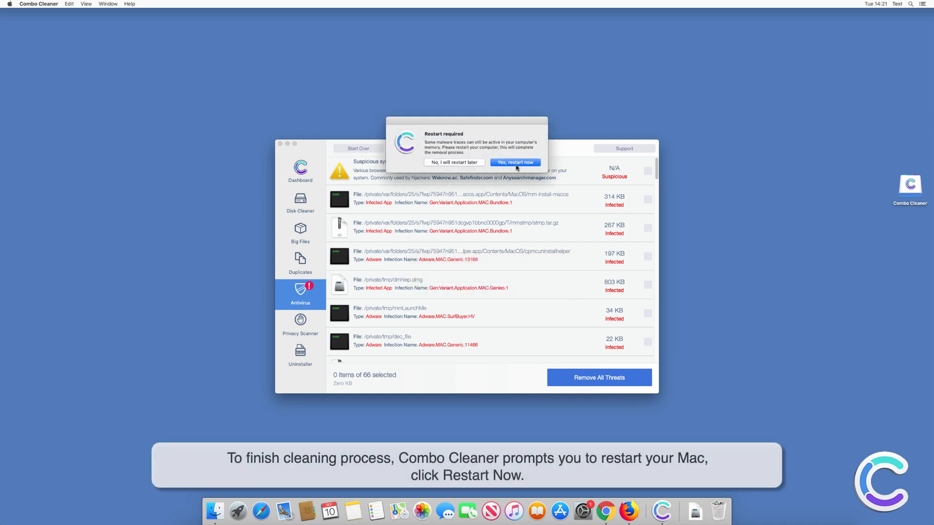
{"action": "left_click", "coordinate": [515, 163]}
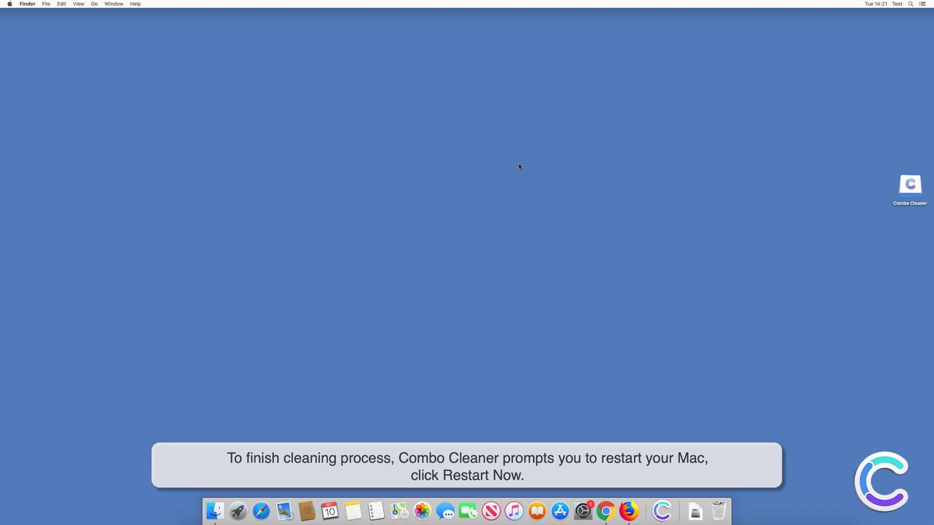